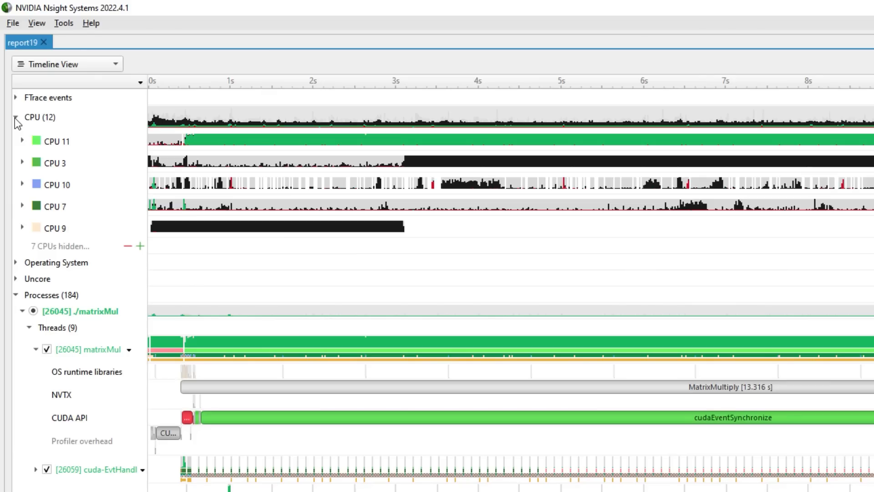
- Expand CPU 11, CPU 3 and CPU 10 counter rows, then expand Operating System to reveal Page Faults
{"action": "left_click", "coordinate": [22, 140]}
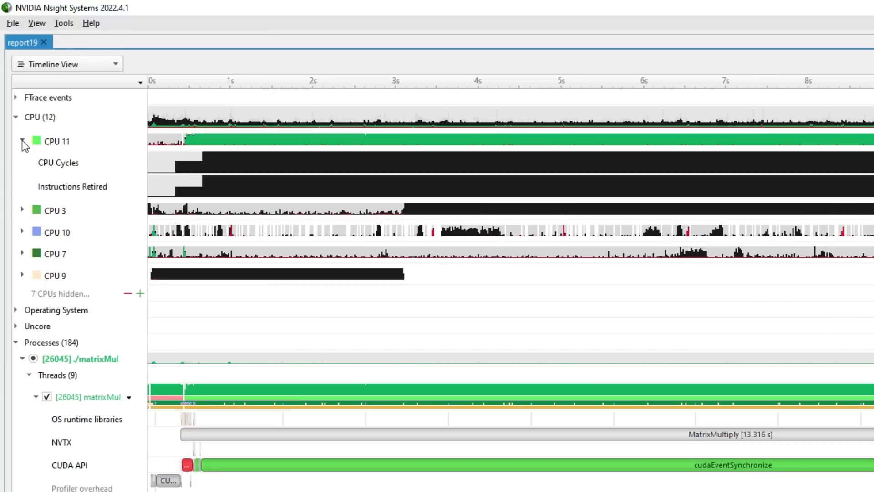
{"action": "left_click", "coordinate": [55, 141]}
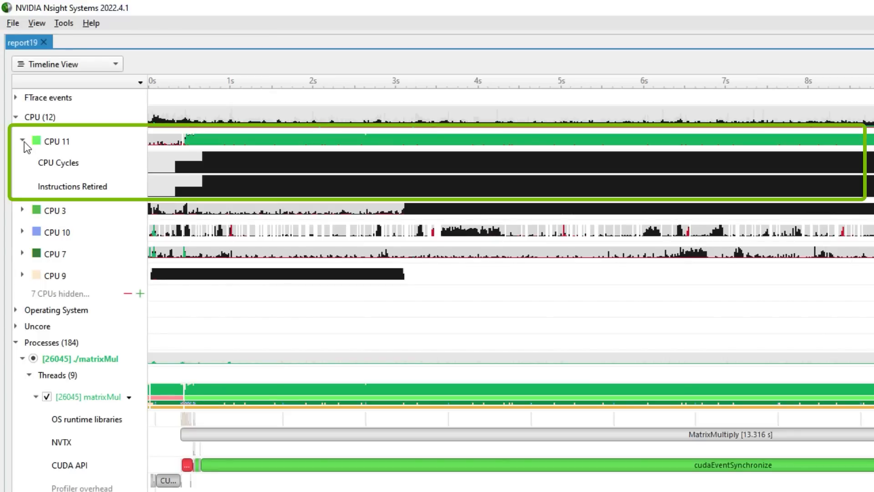
{"action": "mouse_move", "coordinate": [58, 163]}
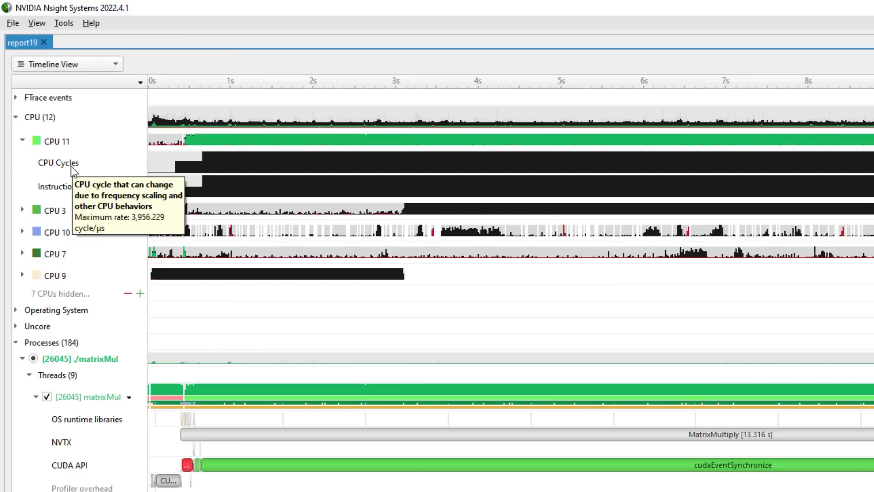
{"action": "mouse_move", "coordinate": [361, 201]}
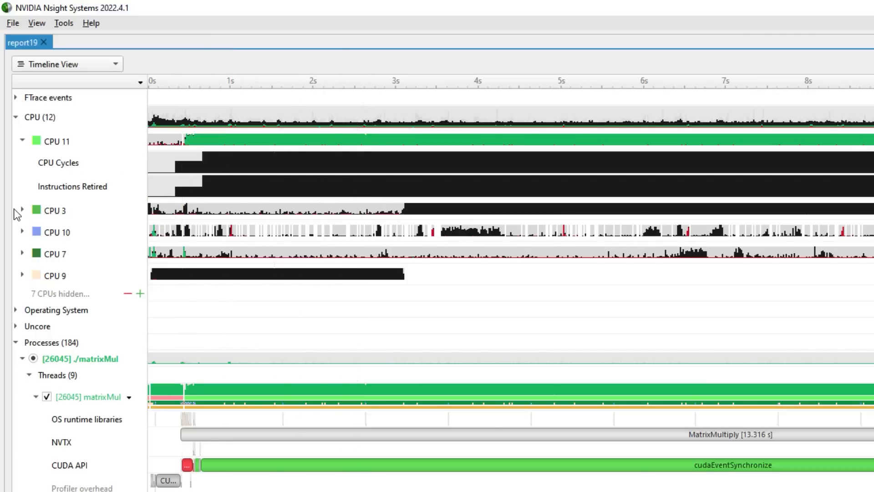
{"action": "left_click", "coordinate": [22, 210]}
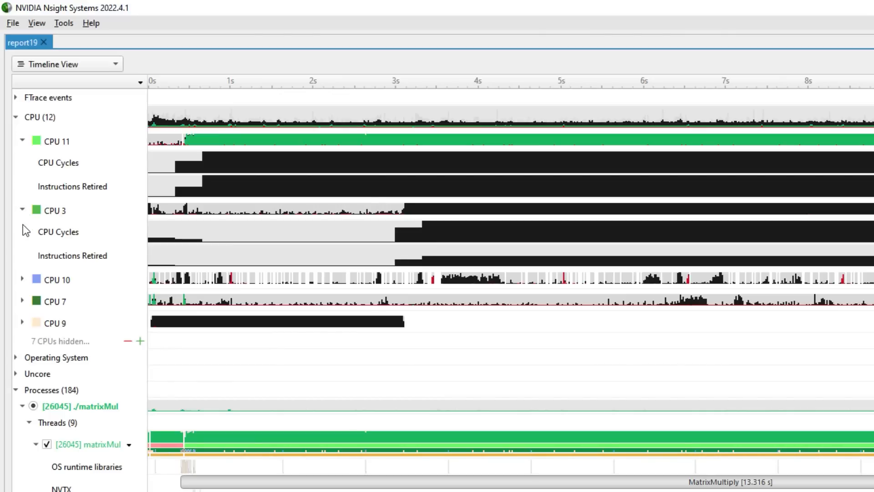
{"action": "left_click", "coordinate": [23, 280]}
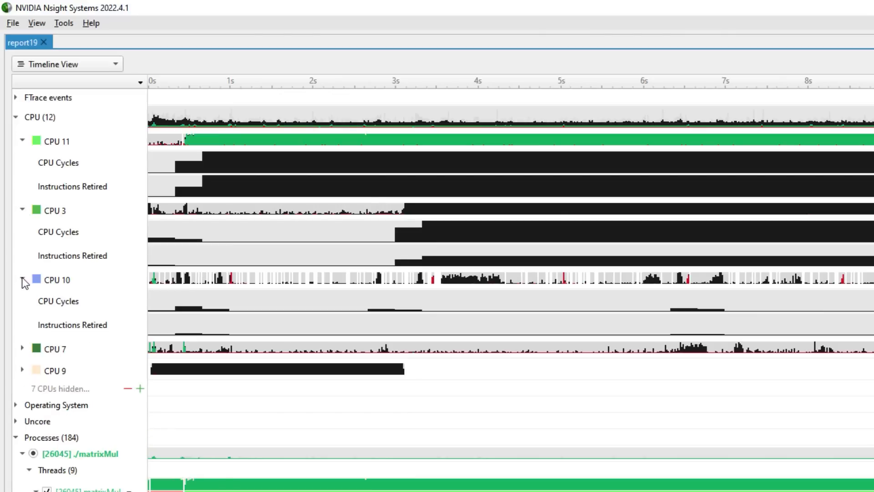
{"action": "scroll", "scroll_direction": "down", "scroll_amount": 3}
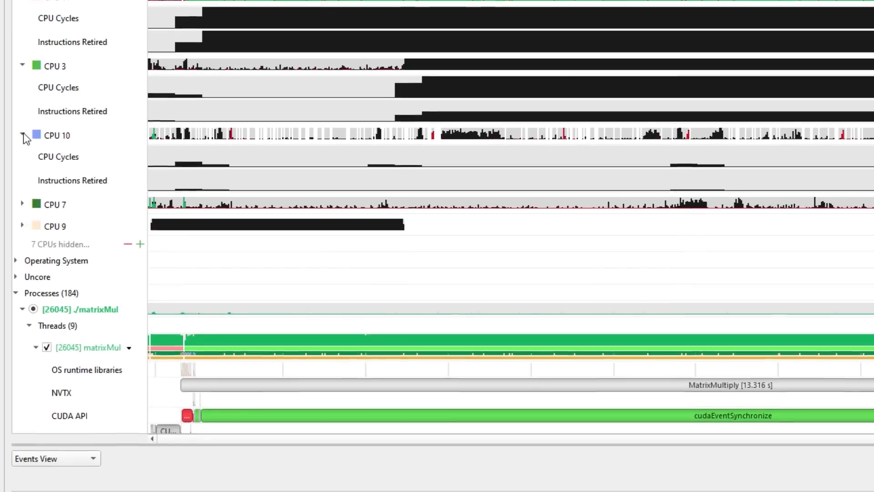
{"action": "left_click", "coordinate": [15, 260]}
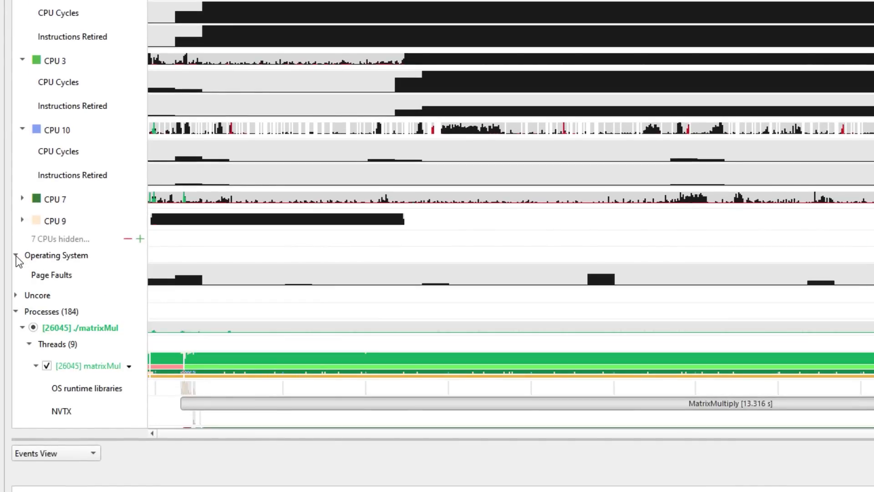
{"action": "mouse_move", "coordinate": [60, 278]}
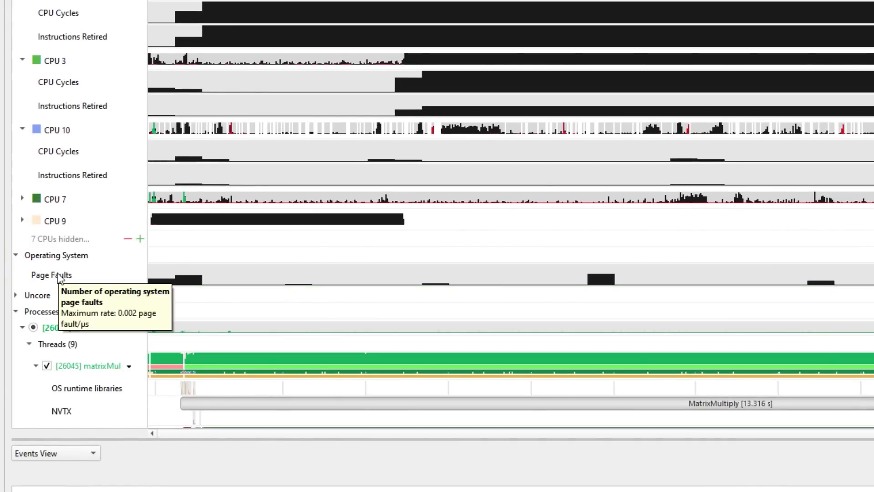
{"action": "mouse_move", "coordinate": [488, 290]}
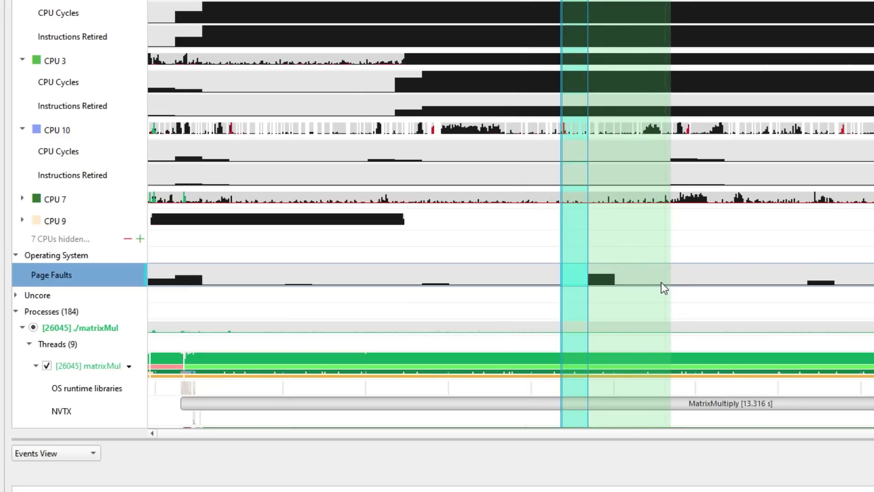
- Zoom into the selected page-fault range, about 5 s to 6.3 s
{"action": "right_click", "coordinate": [663, 288]}
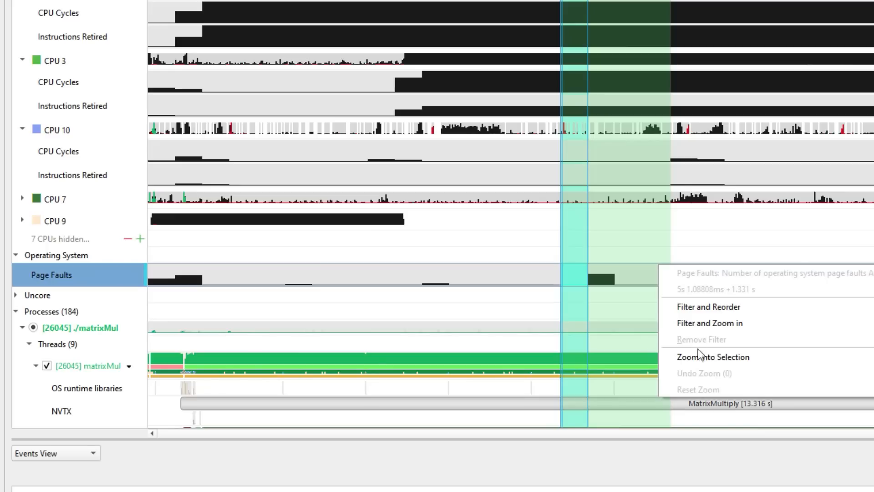
{"action": "left_click", "coordinate": [712, 357]}
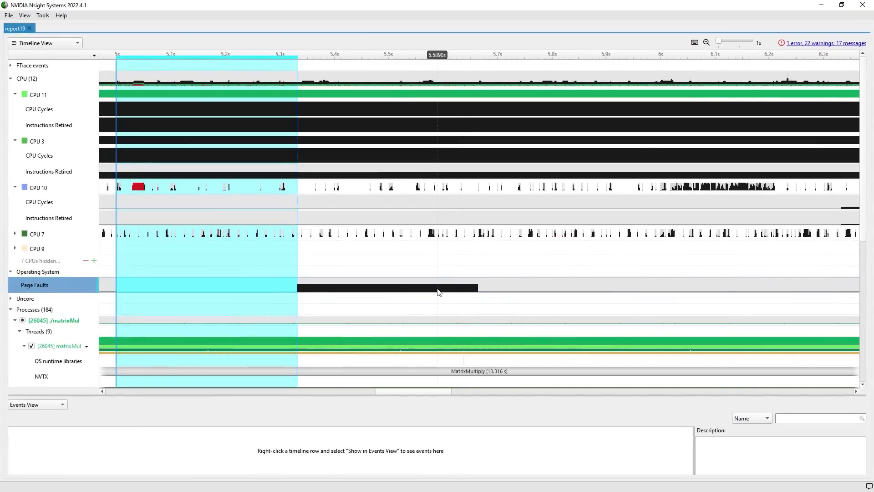
{"action": "mouse_move", "coordinate": [438, 288]}
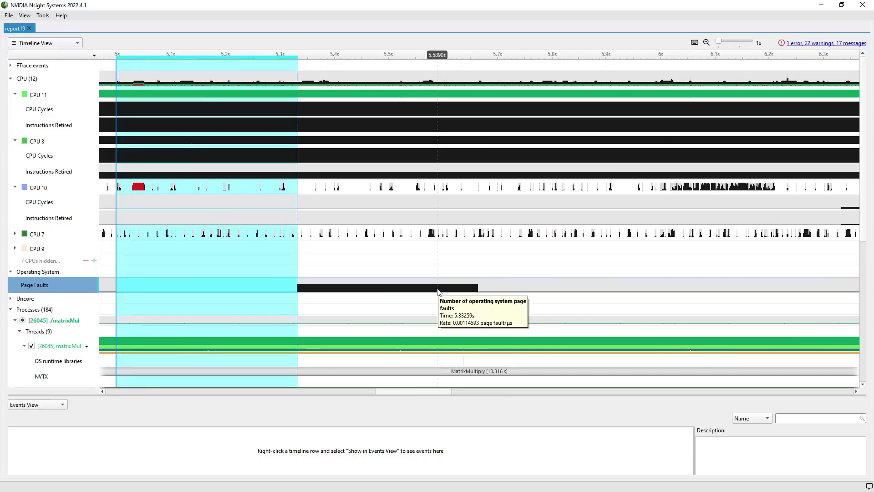
{"action": "mouse_move", "coordinate": [438, 294]}
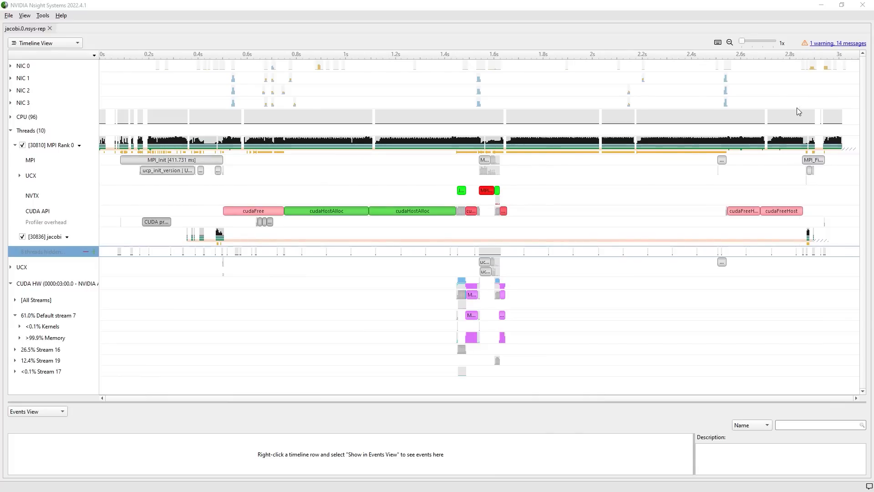
{"action": "mouse_move", "coordinate": [10, 70]}
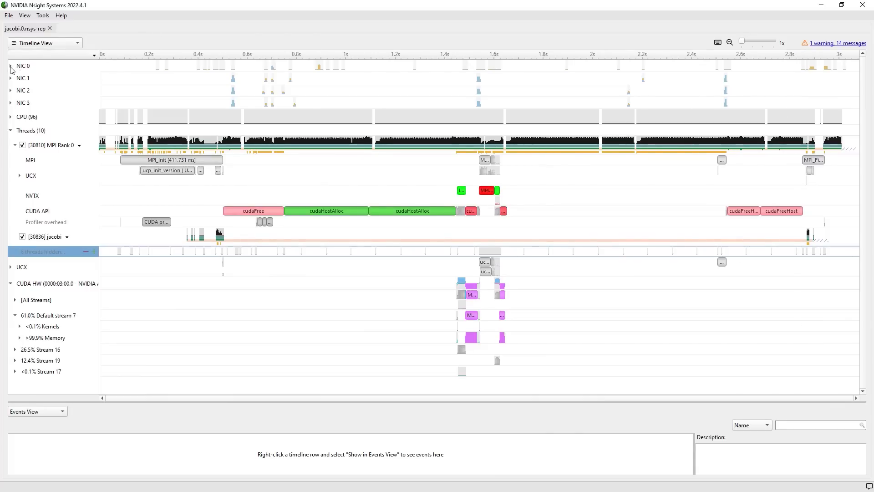
- Expand NIC 0 and NIC 1 to show IB Bytes received and sent rows
{"action": "left_click", "coordinate": [11, 66]}
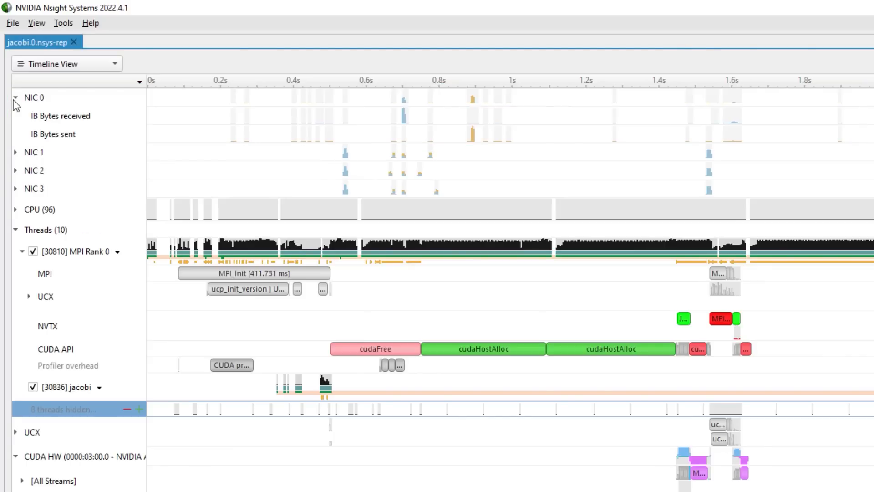
{"action": "mouse_move", "coordinate": [20, 151]}
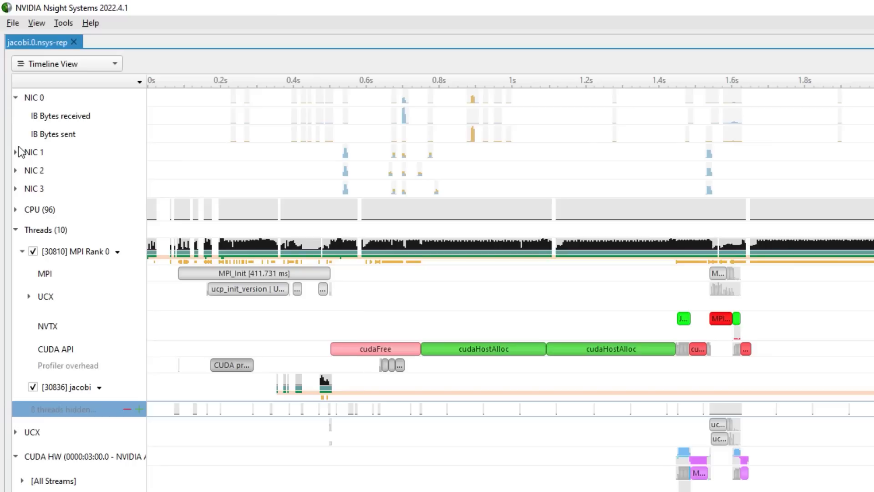
{"action": "left_click", "coordinate": [16, 151]}
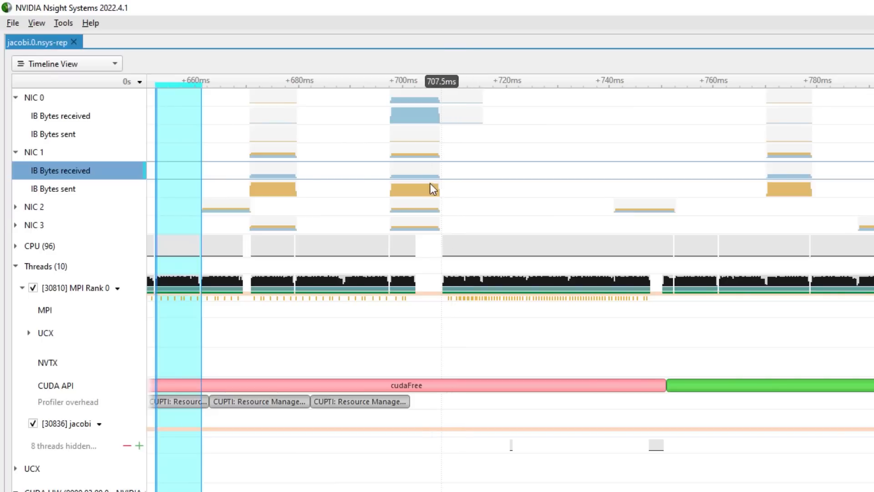
{"action": "mouse_move", "coordinate": [421, 196]}
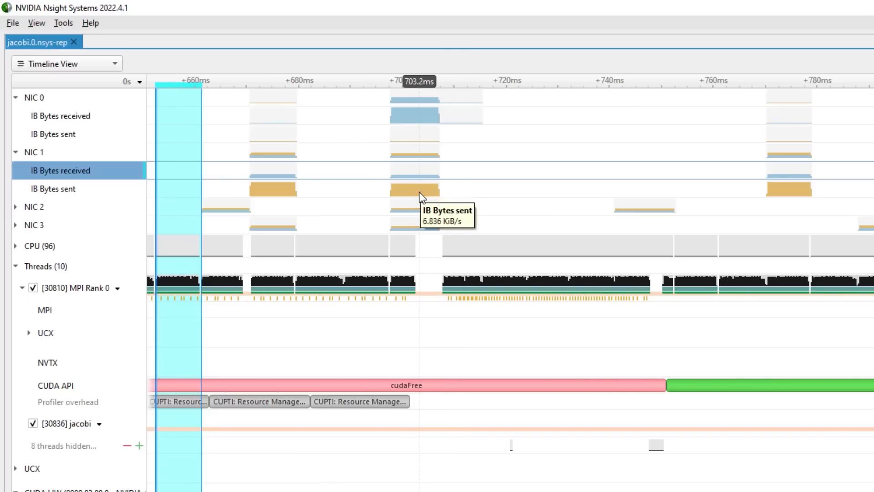
{"action": "mouse_move", "coordinate": [424, 175]}
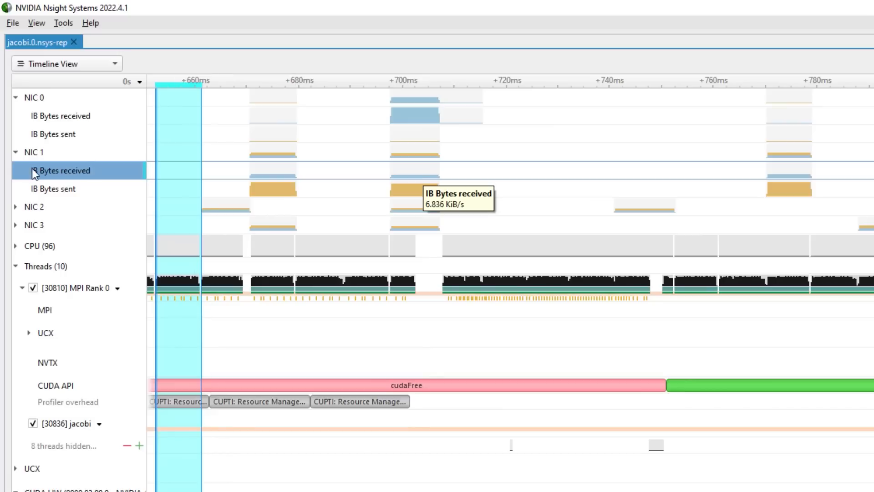
{"action": "mouse_move", "coordinate": [31, 159]}
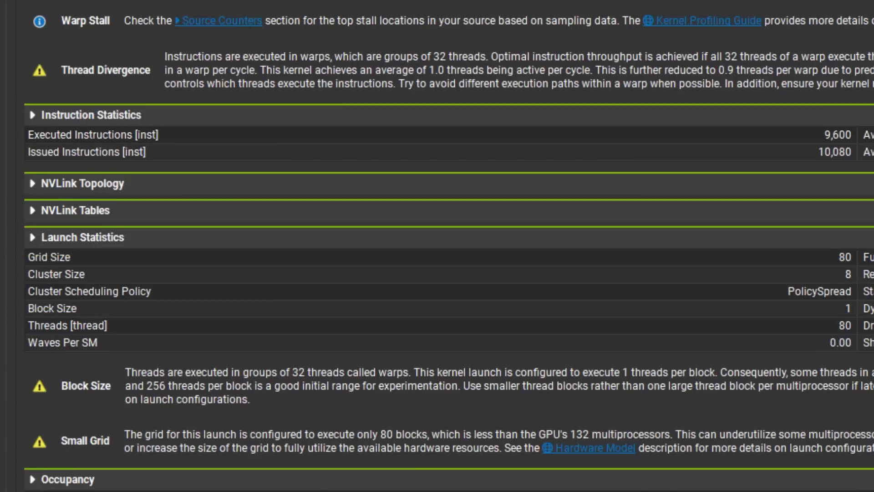
- Scroll the report to Occupancy showing 132 max active clusters and 12.50% GPU occupancy
{"action": "scroll", "scroll_direction": "down", "scroll_amount": 3}
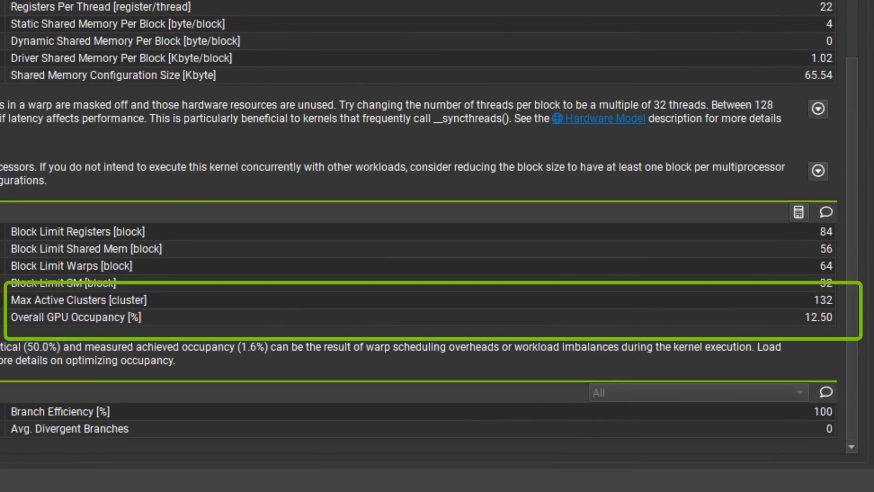